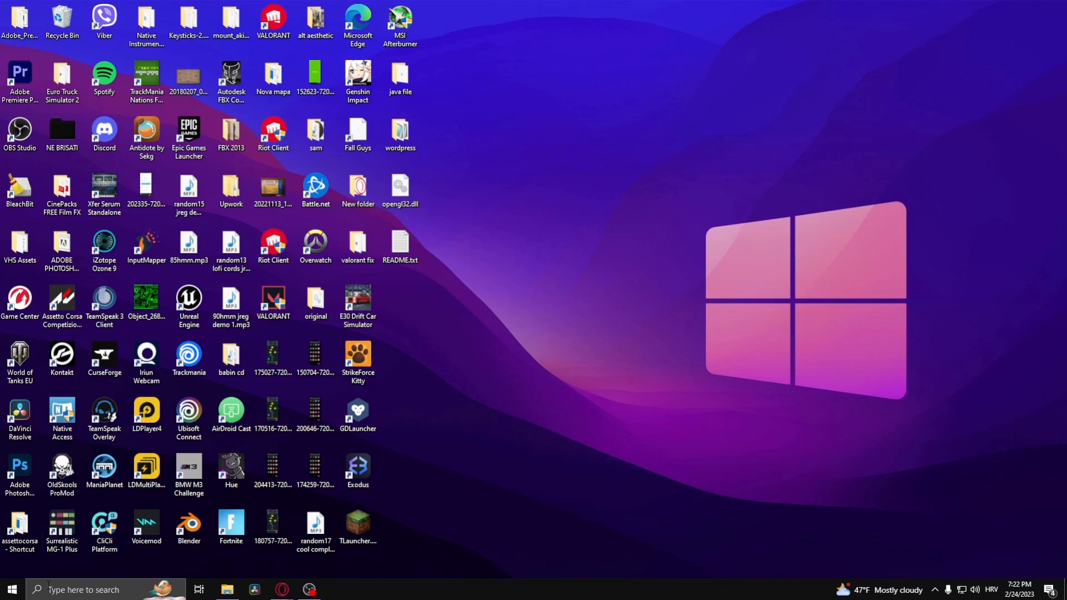
Launch Steam from Windows search so the store home page shows
{"action": "type", "text": "steam"}
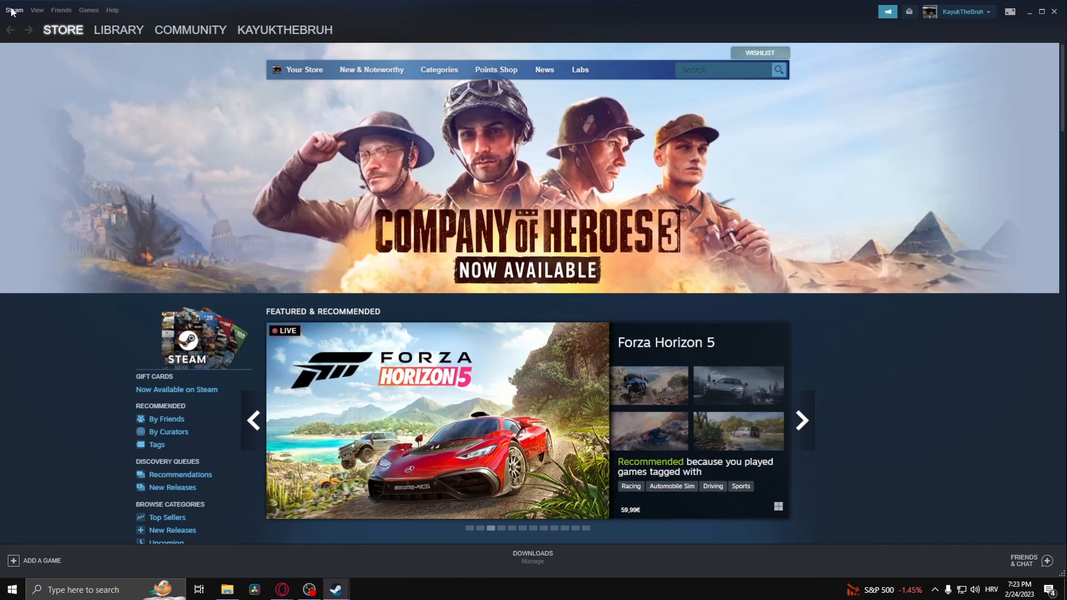
Reach the Settings window from the Steam client's main menu
{"action": "left_click", "coordinate": [13, 9]}
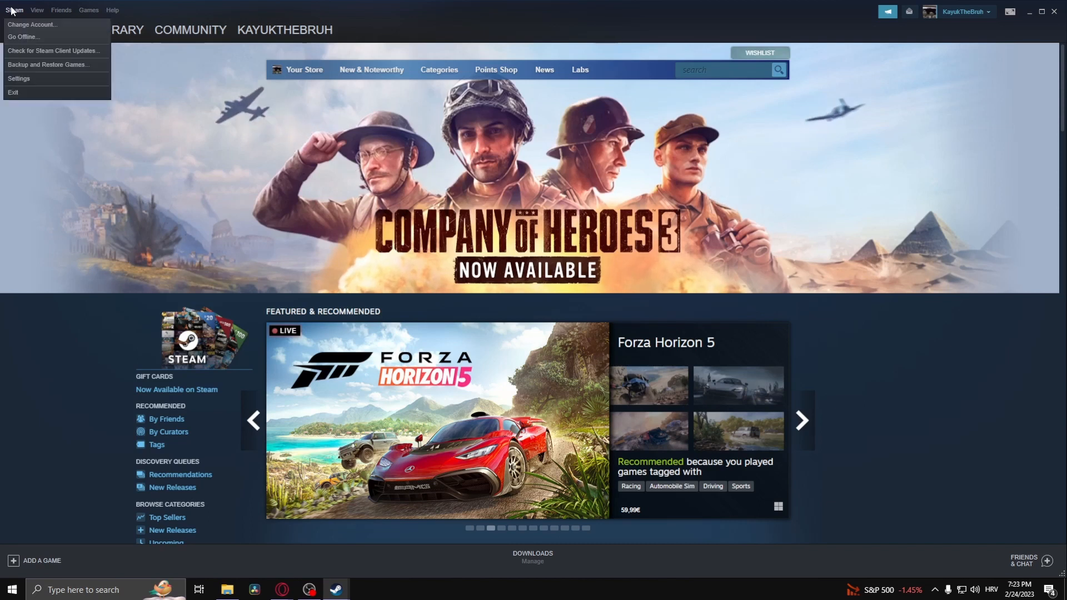
{"action": "left_click", "coordinate": [18, 79]}
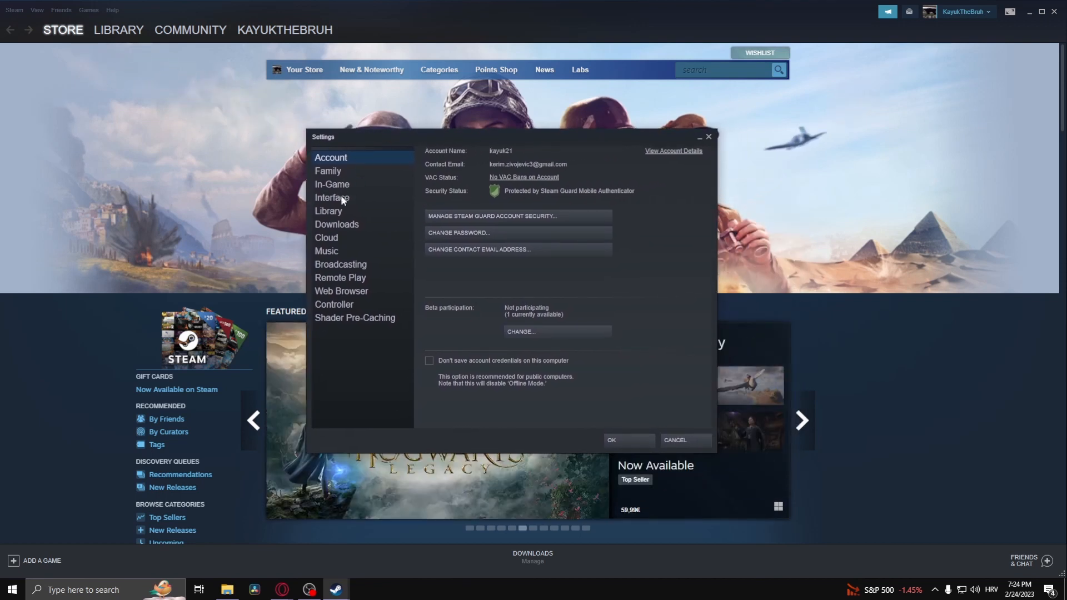
On the Interface page, set the client language to Deutsch (German) and confirm
{"action": "left_click", "coordinate": [333, 197]}
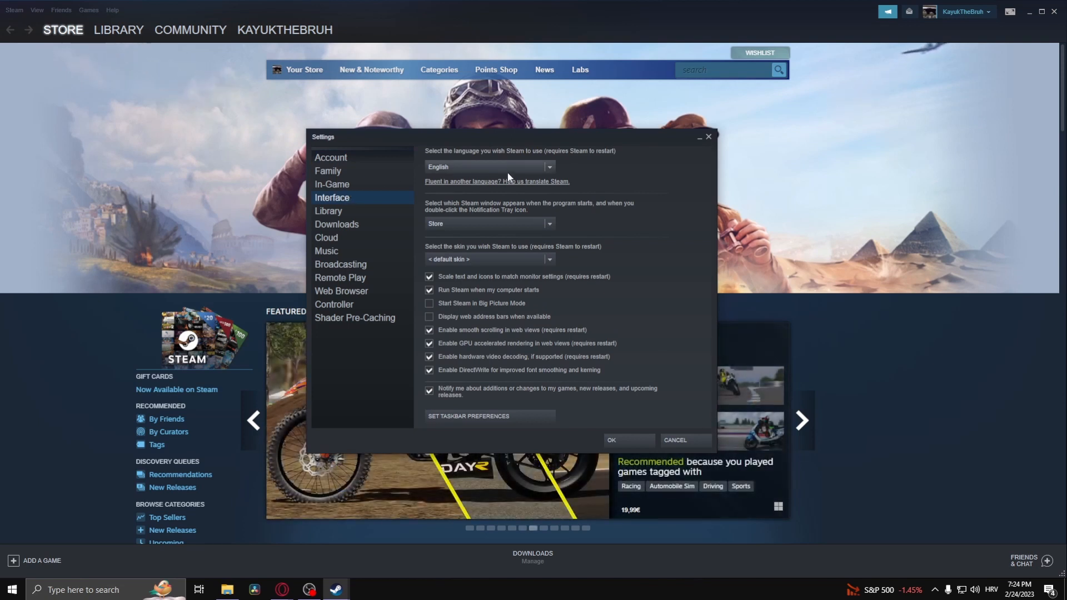
{"action": "mouse_move", "coordinate": [524, 169]}
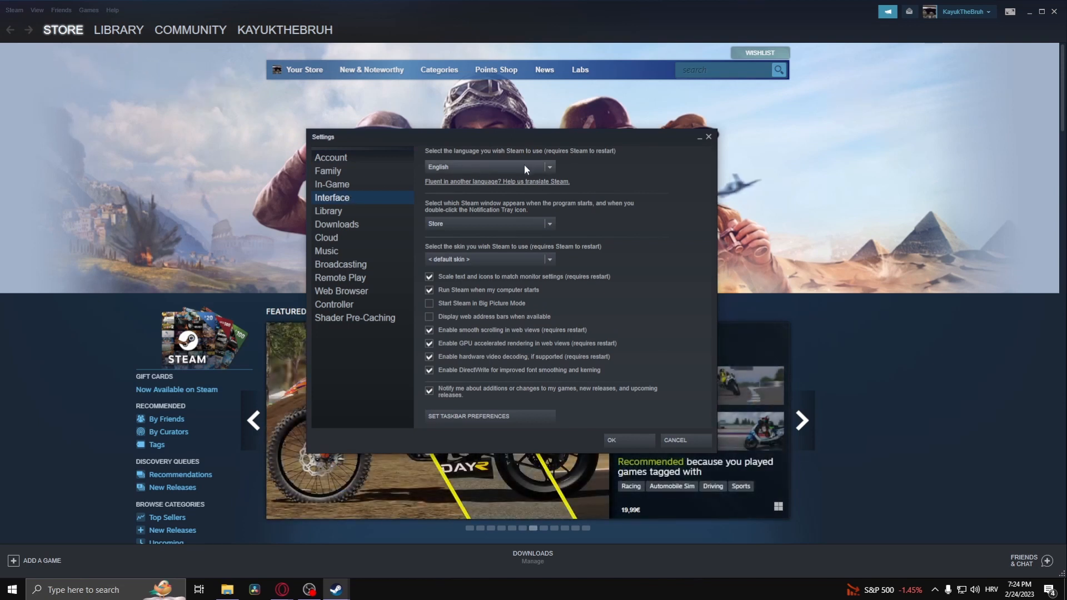
{"action": "left_click", "coordinate": [548, 167]}
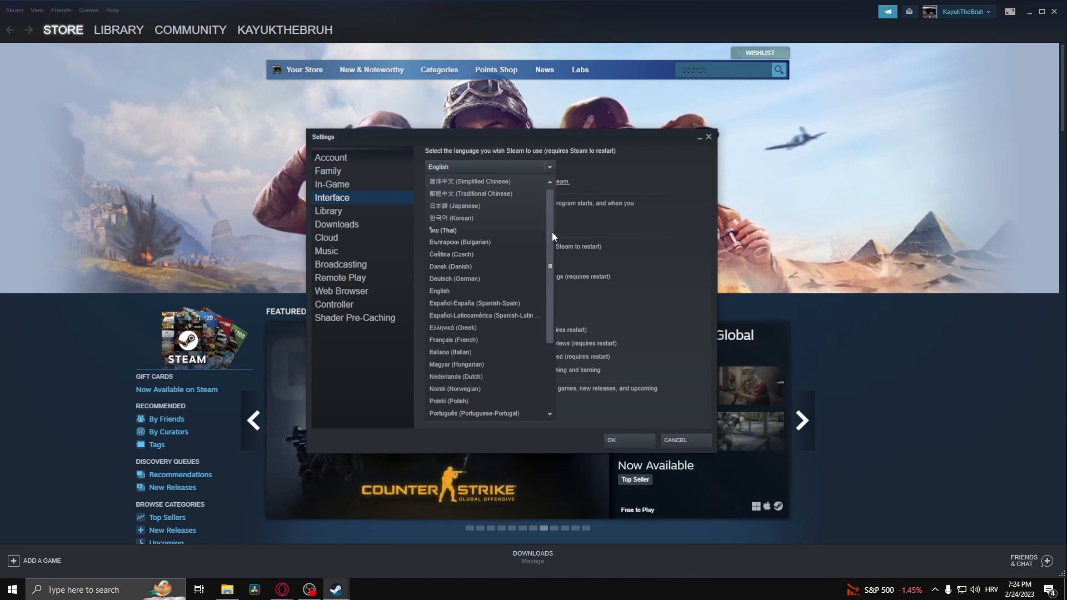
{"action": "scroll", "scroll_direction": "down", "scroll_amount": 3}
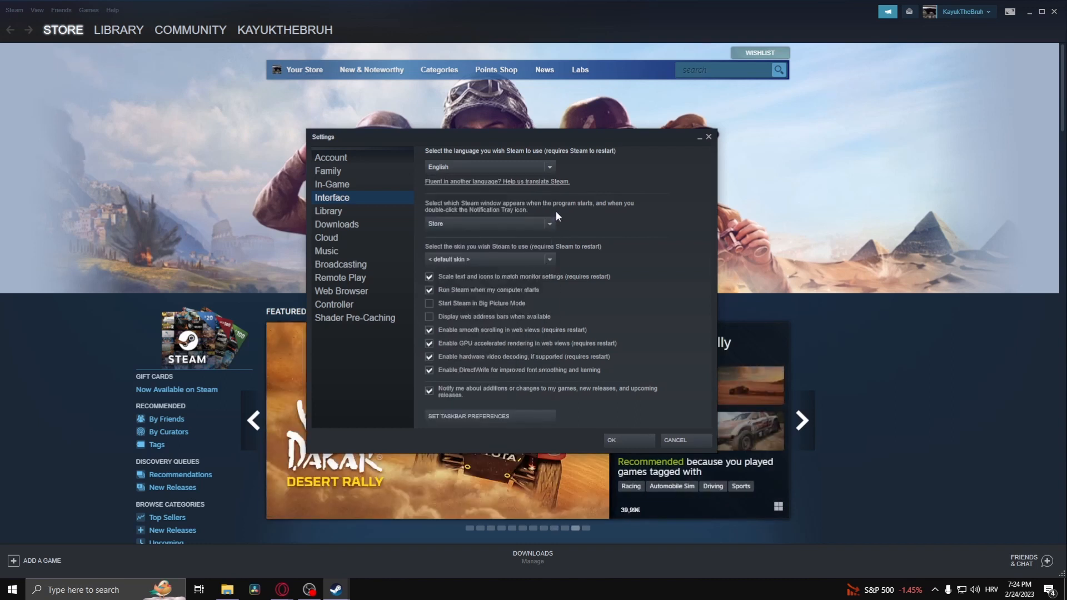
{"action": "left_click", "coordinate": [549, 166]}
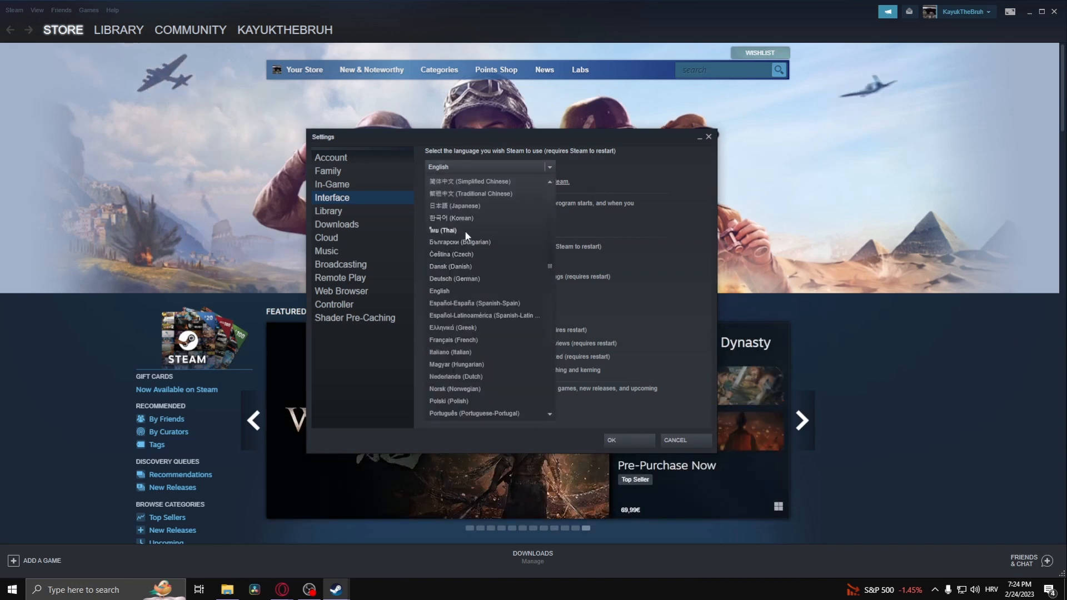
{"action": "left_click", "coordinate": [454, 279]}
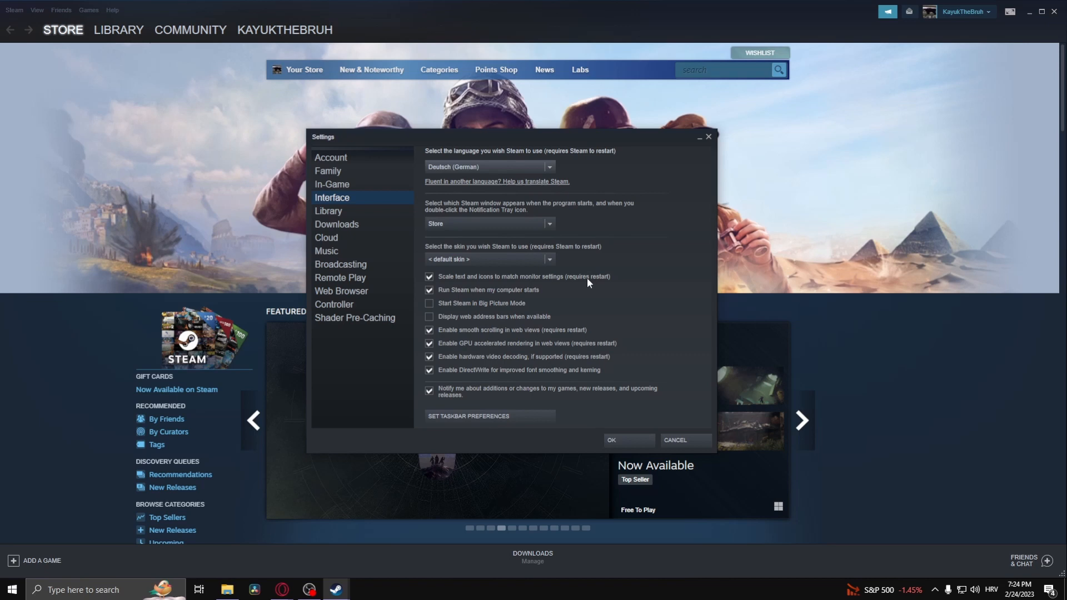
{"action": "left_click", "coordinate": [627, 441]}
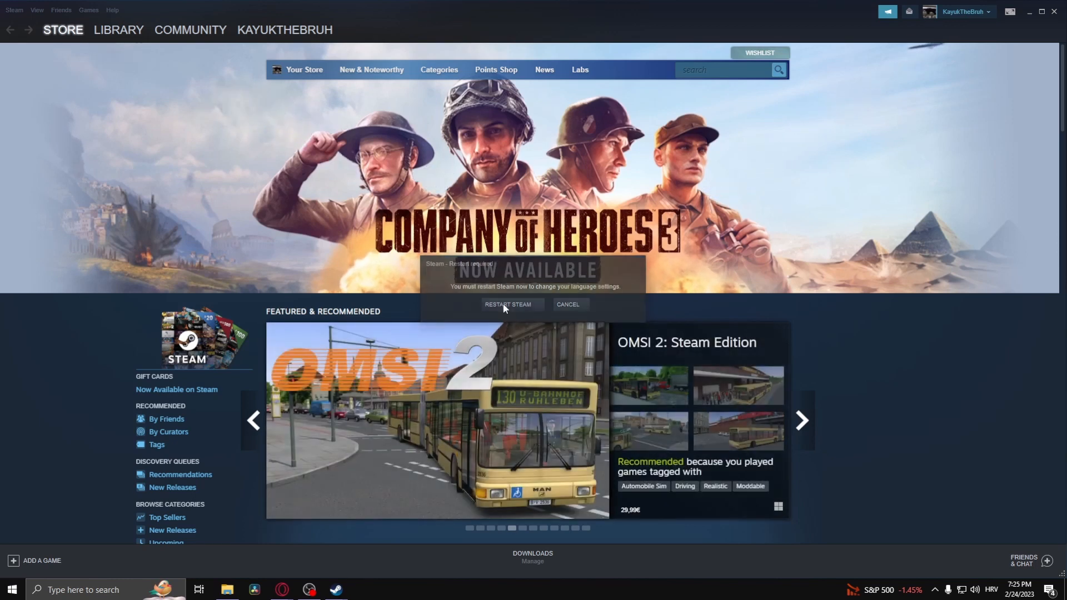
Restart Steam so the store page reloads in German
{"action": "left_click", "coordinate": [508, 304]}
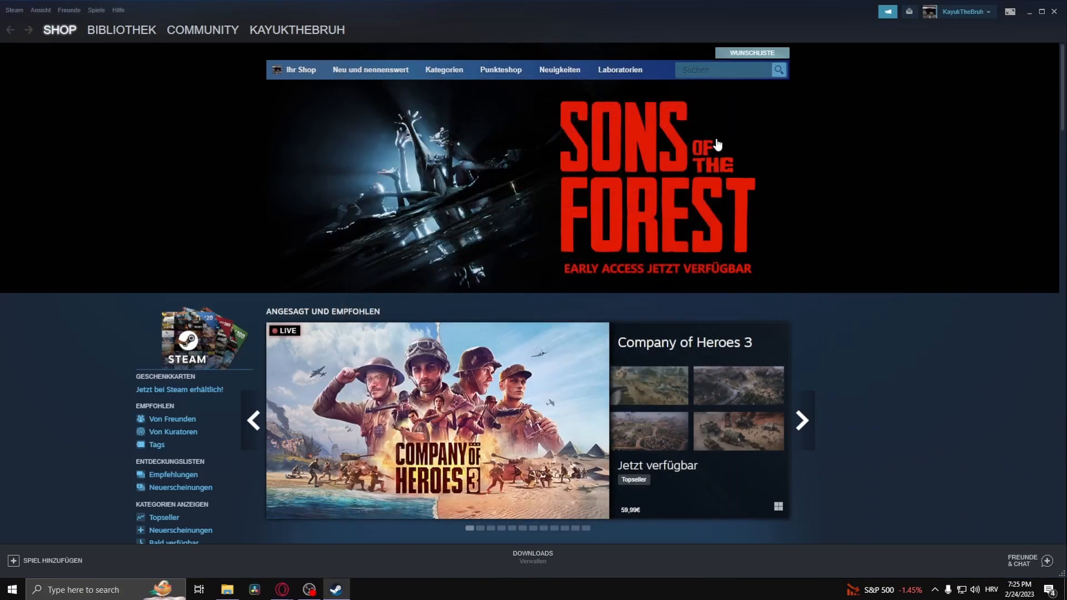
In Einstellungen, switch the language back to English and restart Steam to apply it
{"action": "left_click", "coordinate": [13, 9]}
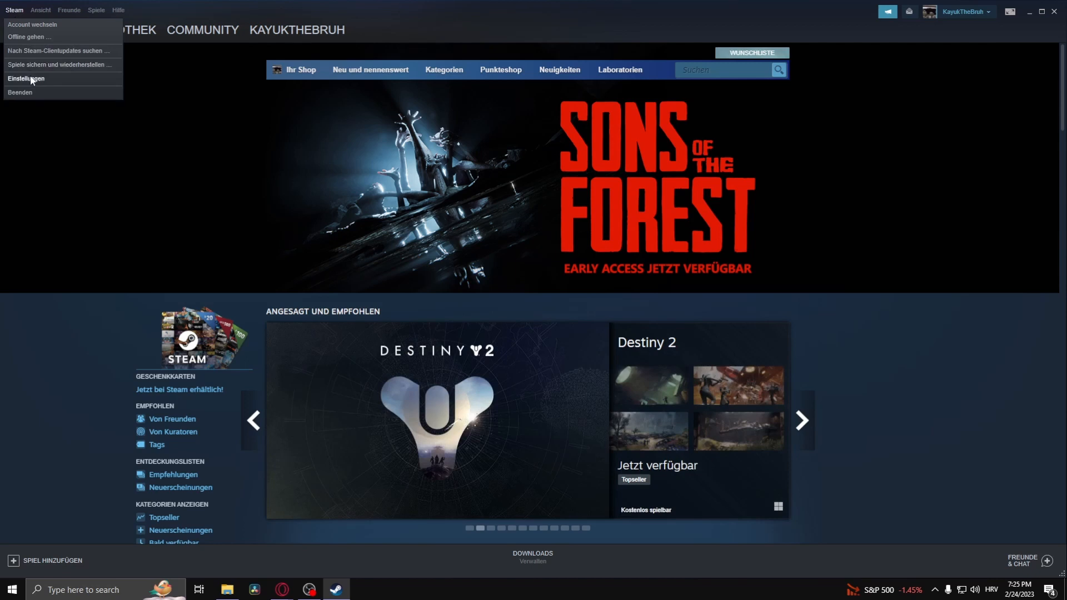
{"action": "left_click", "coordinate": [25, 79]}
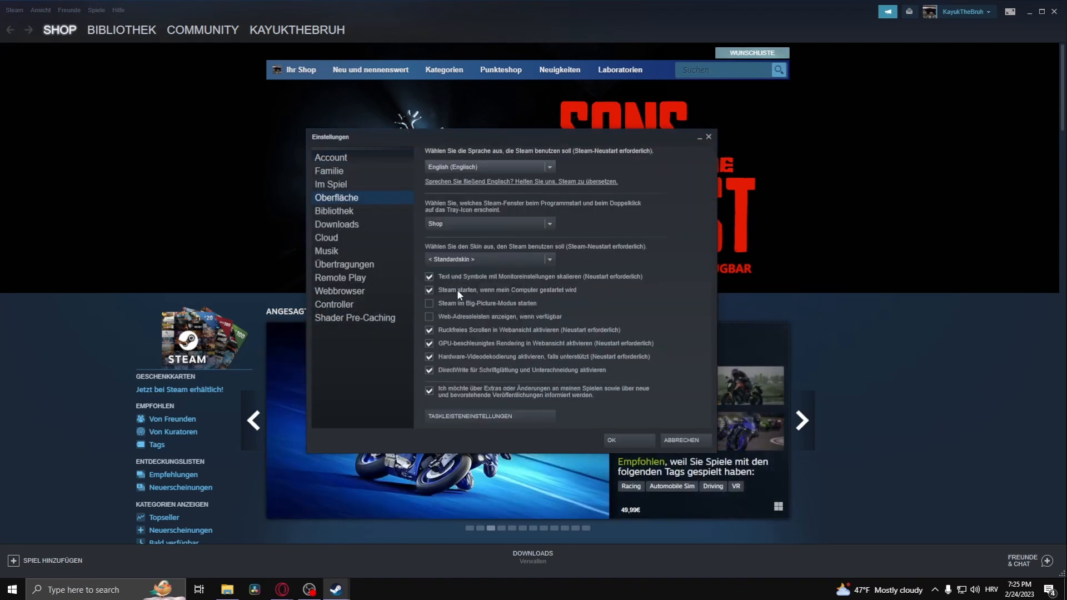
{"action": "left_click", "coordinate": [626, 439]}
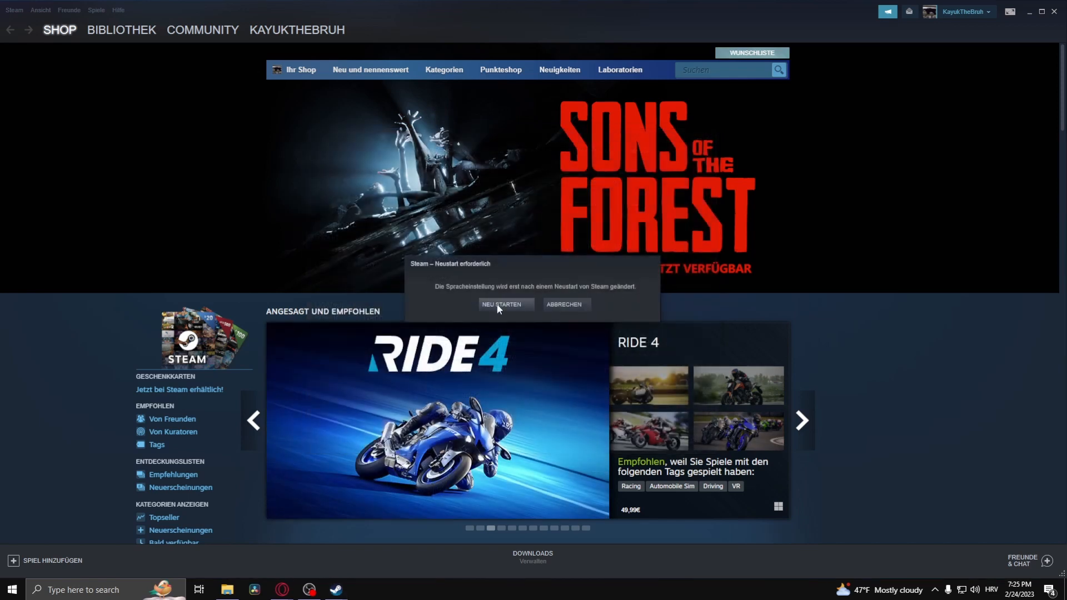
{"action": "left_click", "coordinate": [505, 304]}
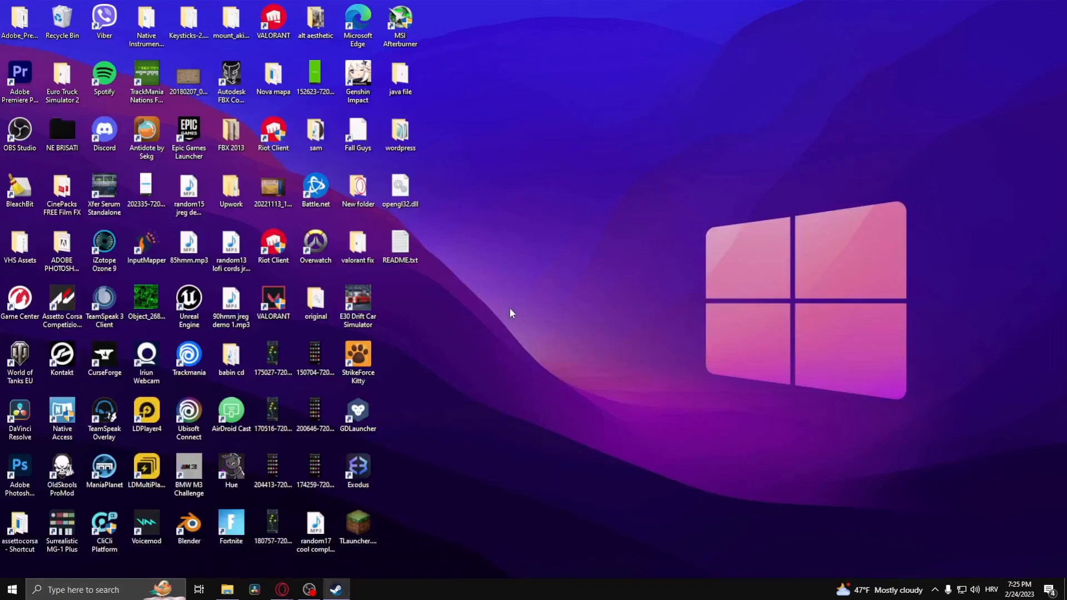